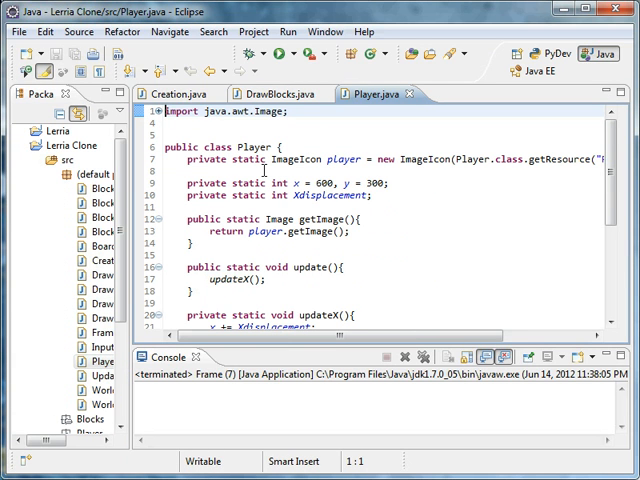
mouse_move(312, 258)
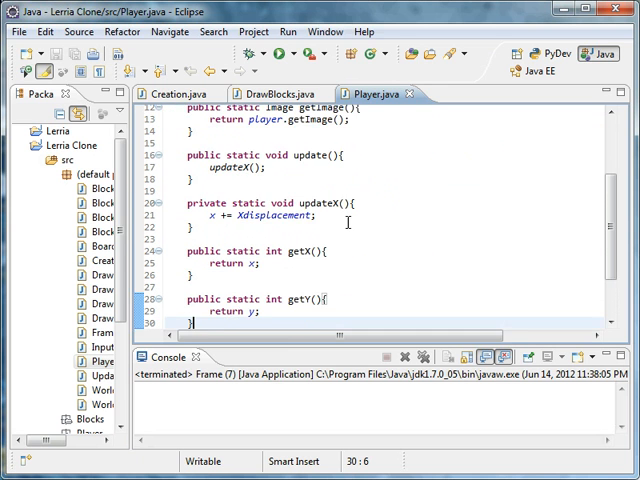
Write public static int getBlockX() returning x/20 and getBlockY() returning y/20 below getY()
scroll(down, 3)
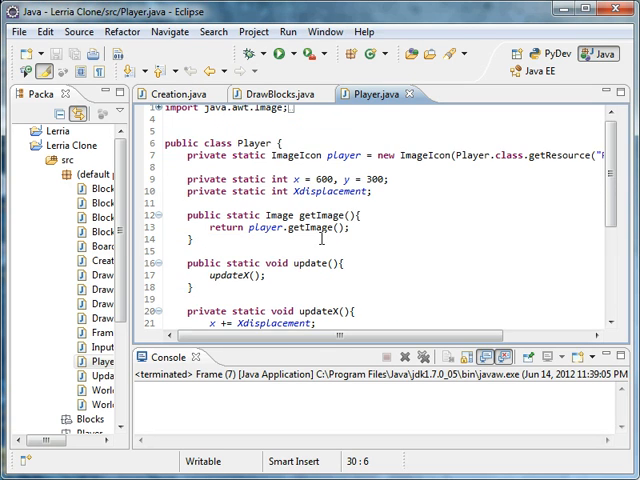
scroll(down, 3)
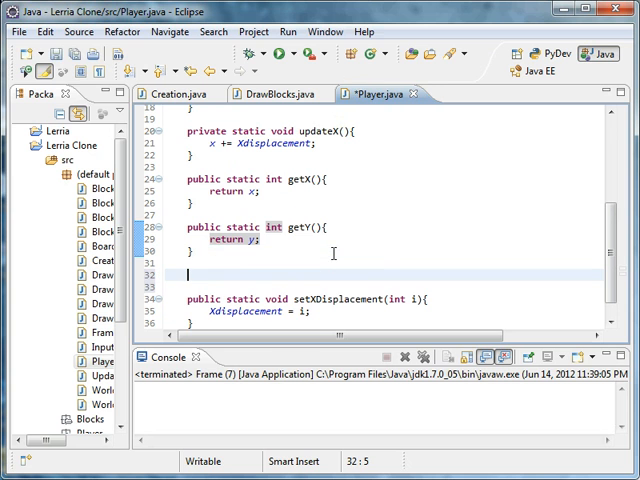
text(public stati)
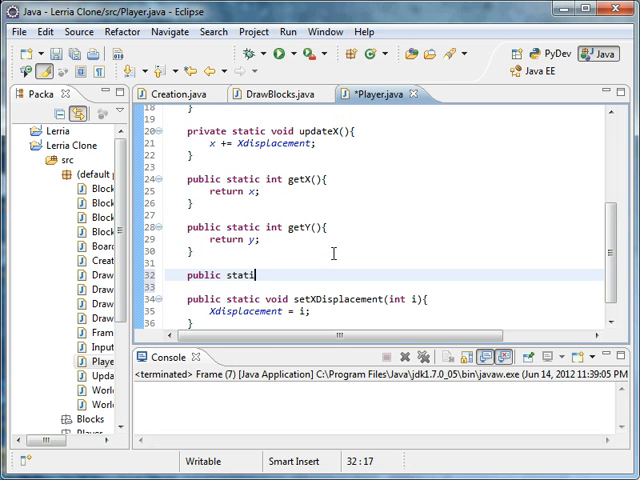
scroll(up, 3)
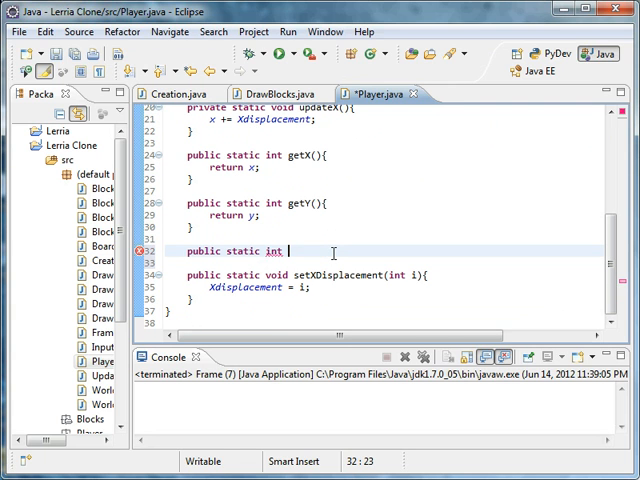
text(getBlockX(){)
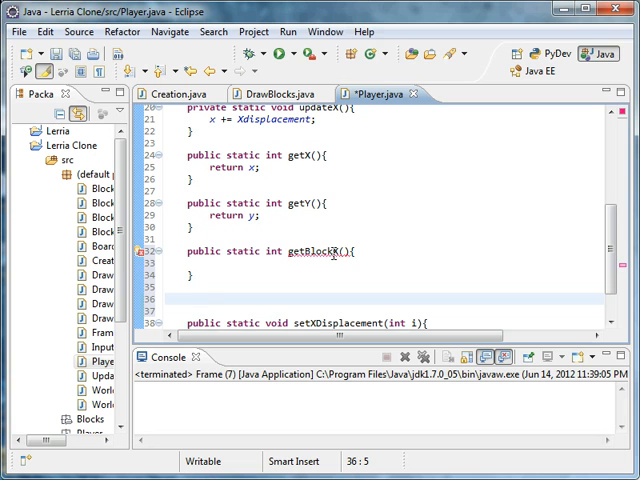
text(public static int getBlockY(){)
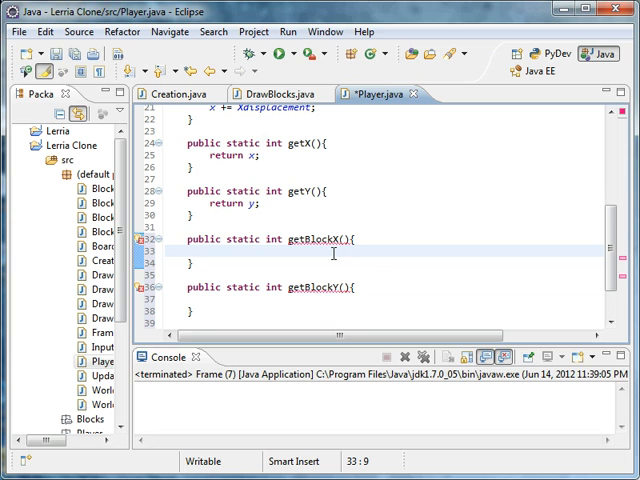
text(return)
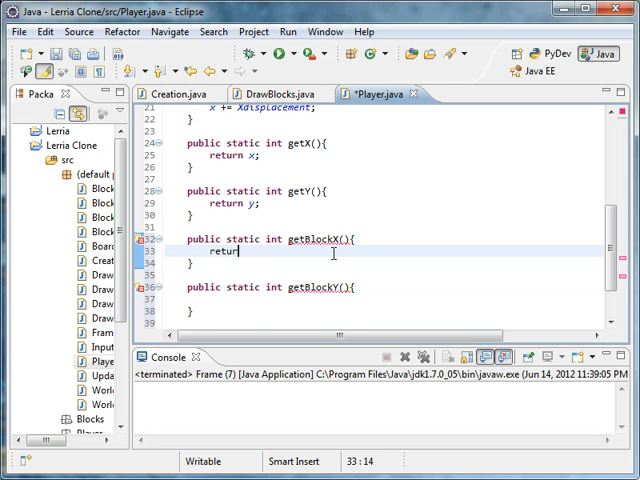
text(x/20;)
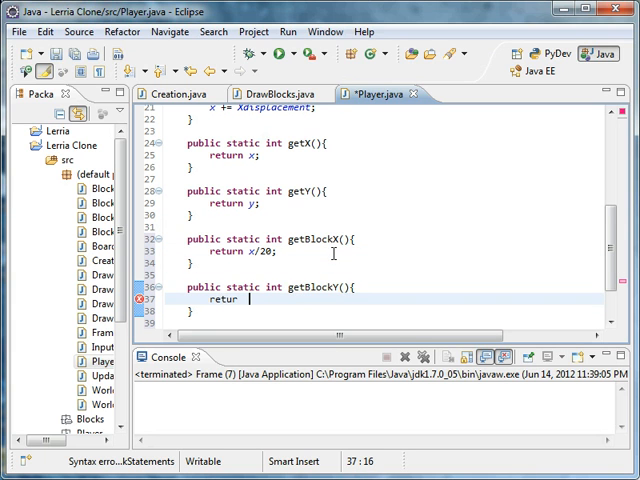
text(y)
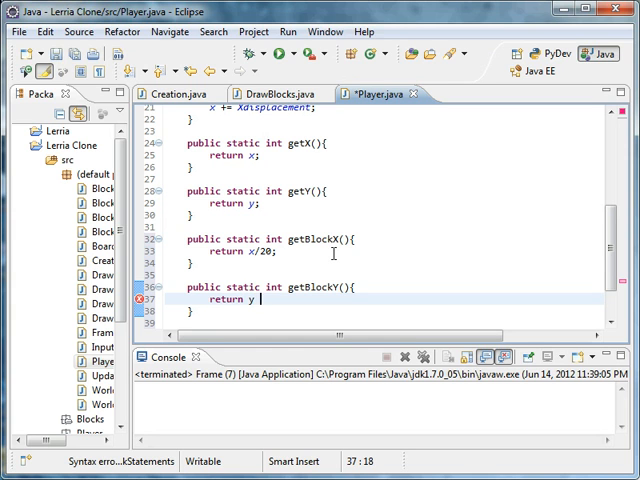
text(/ 20)
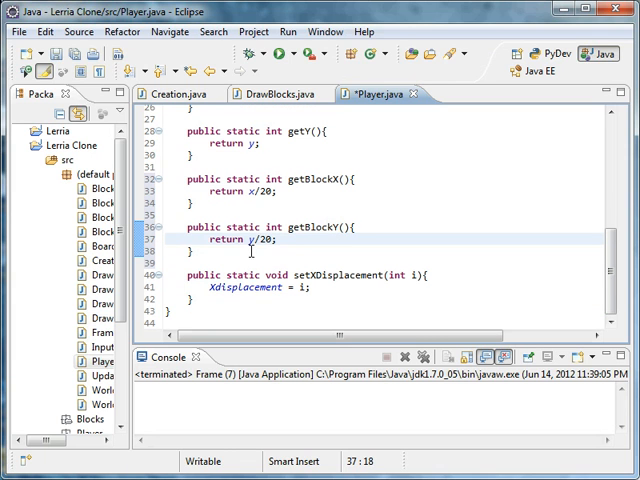
mouse_move(280, 92)
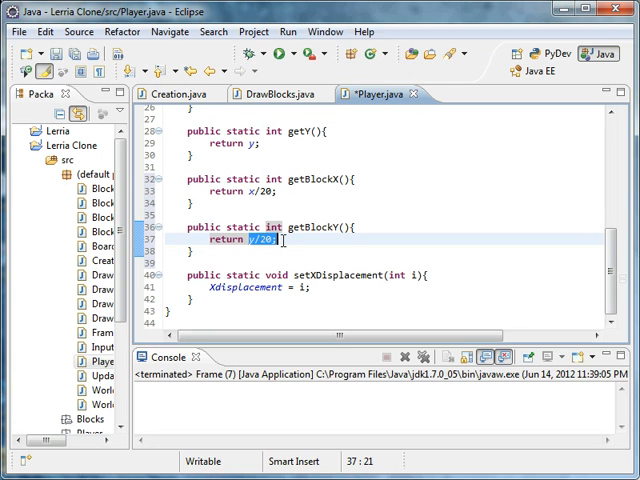
In DrawBlocks, start both loops at Player.getBlockX()/getBlockY() with +60 and +29 limits
click(272, 92)
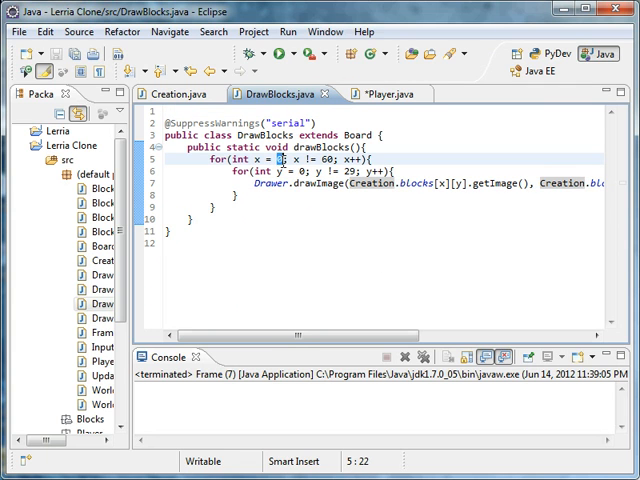
text(Playb)
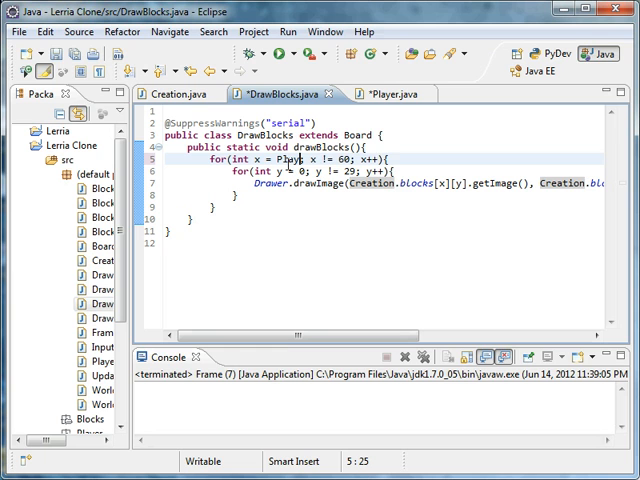
text(.getBlockX()
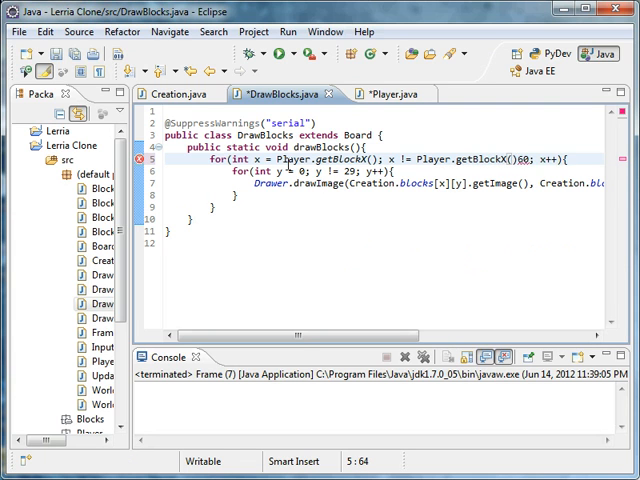
text(+)
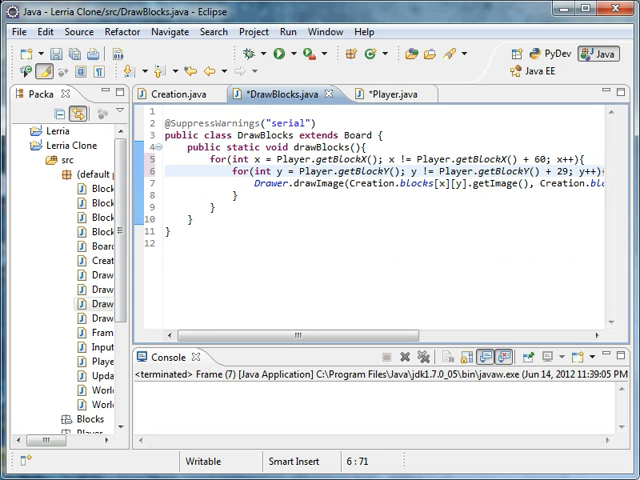
mouse_move(276, 54)
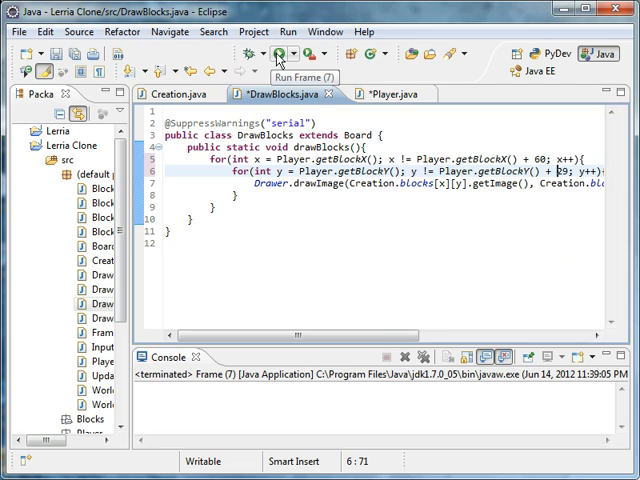
Run the game, then widen the loops to getBlockX() -30..+30 and getBlockY() -12..+16 and rerun
click(278, 54)
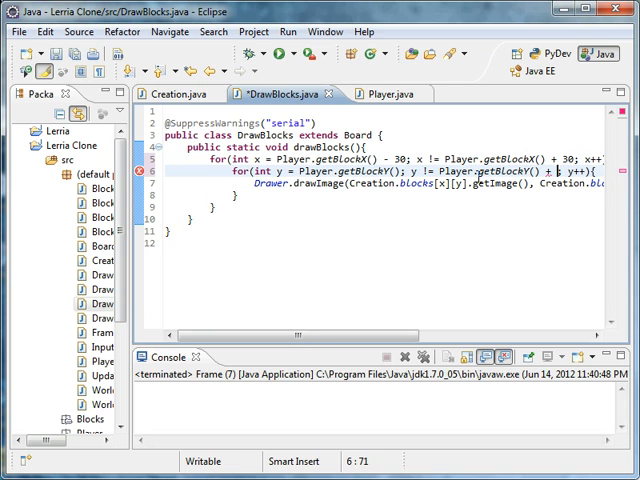
text(2)
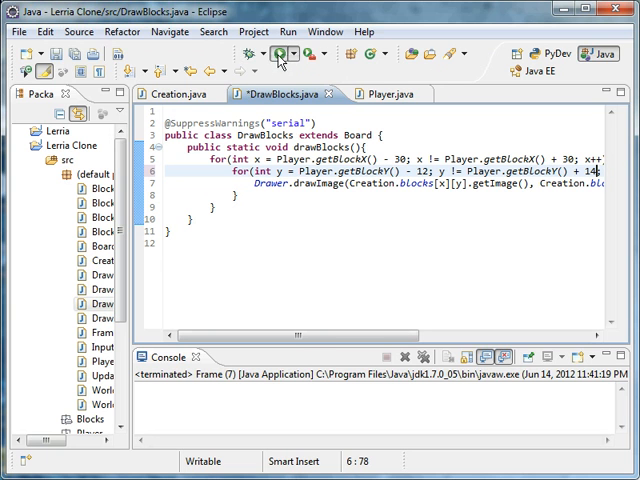
click(280, 54)
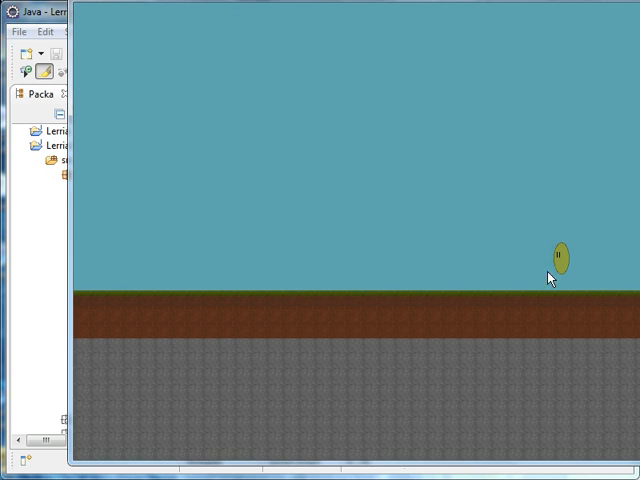
mouse_move(552, 280)
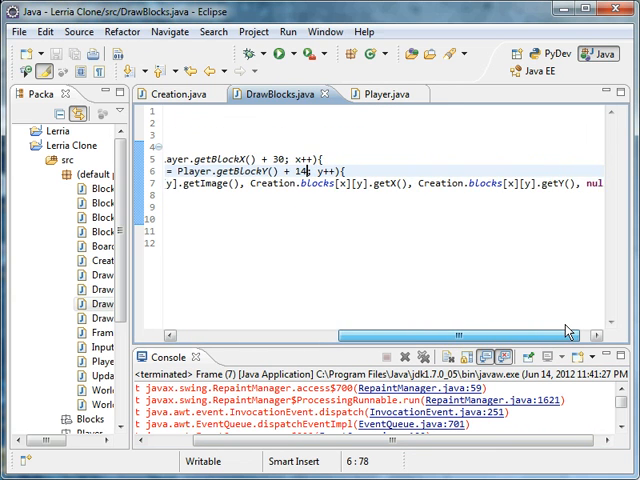
Scroll the Console to read the ArrayIndexOutOfBoundsException from DrawBlocks.drawBlocks
scroll(left, 3)
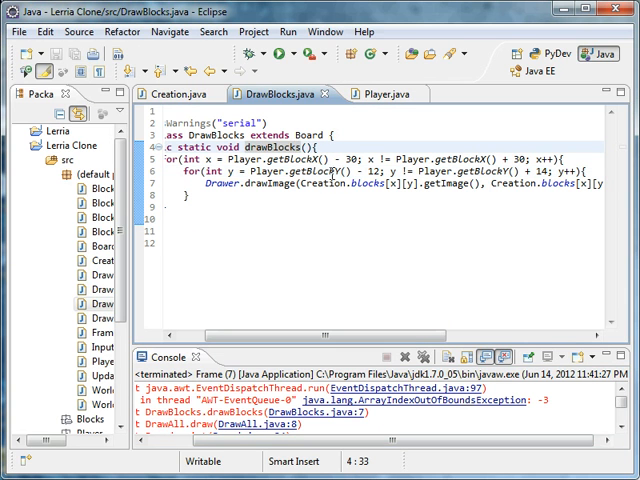
mouse_move(344, 232)
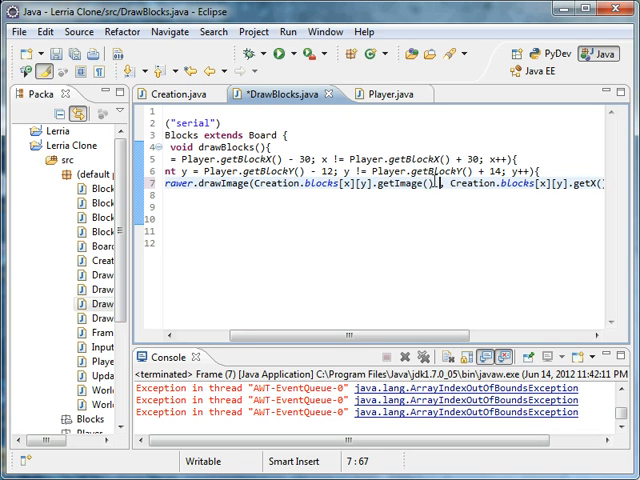
Subtract Player.getX() and Player.getY() from each block's drawImage coordinates
text(- Player.)
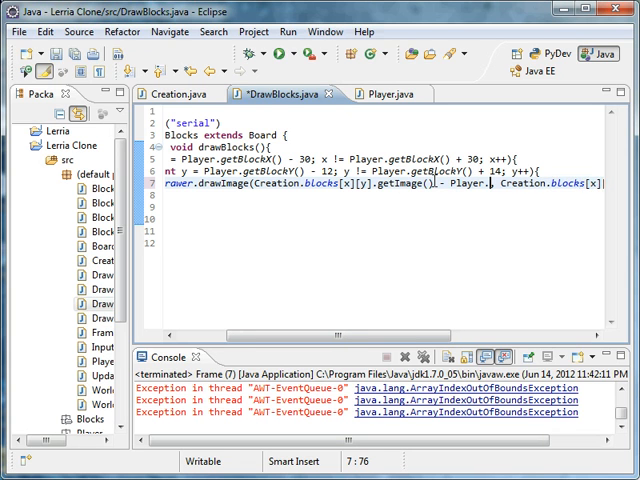
text(.)
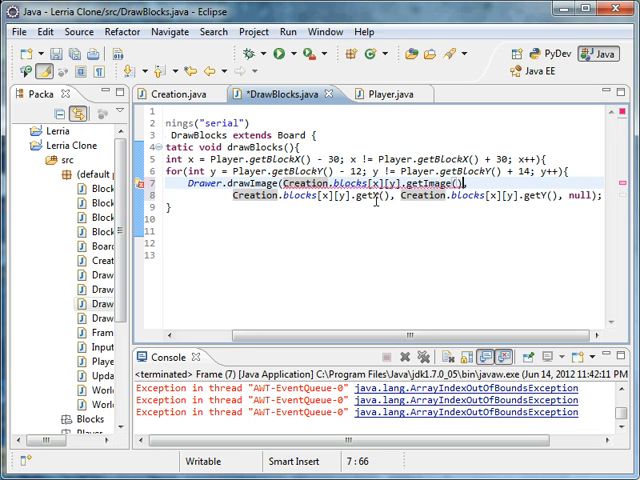
text(- Player.getX())
click(500, 194)
text(  - Player.getY())
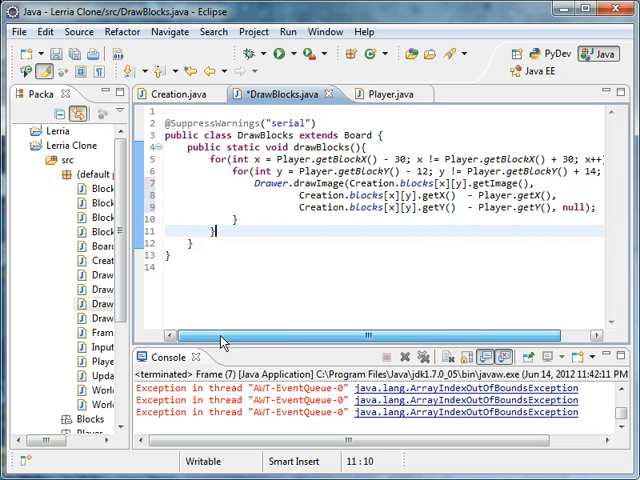
mouse_move(276, 54)
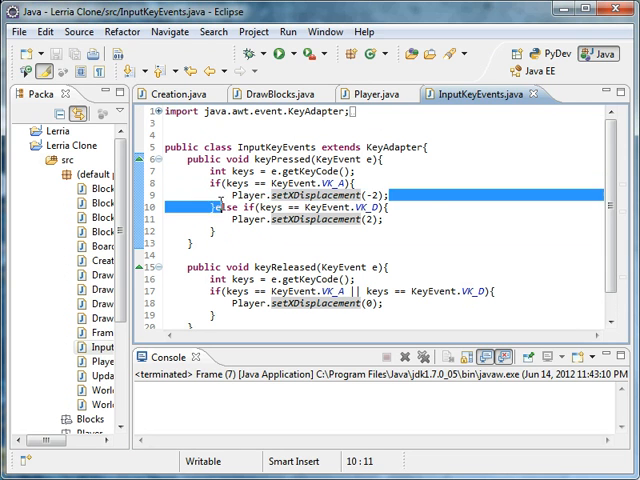
In DrawPlayer.java, draw the player image at fixed coordinates 600, 300
click(380, 92)
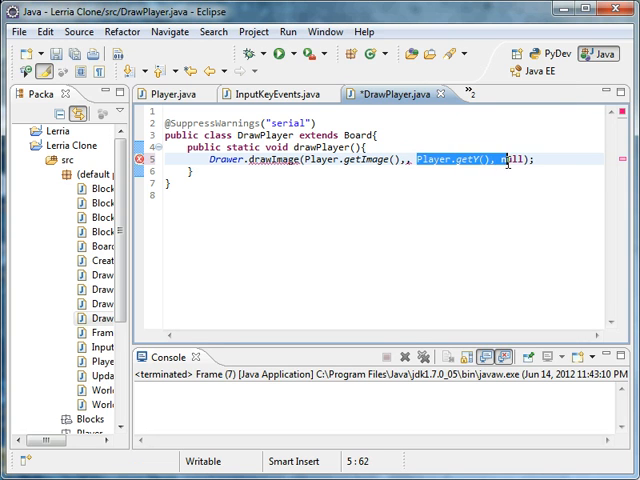
text(300)
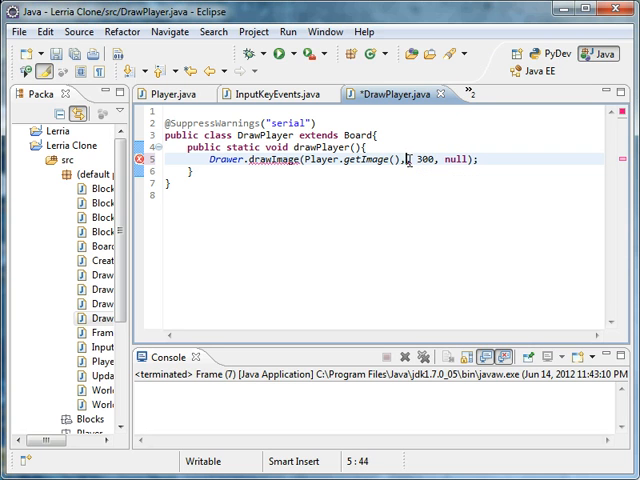
text(600)
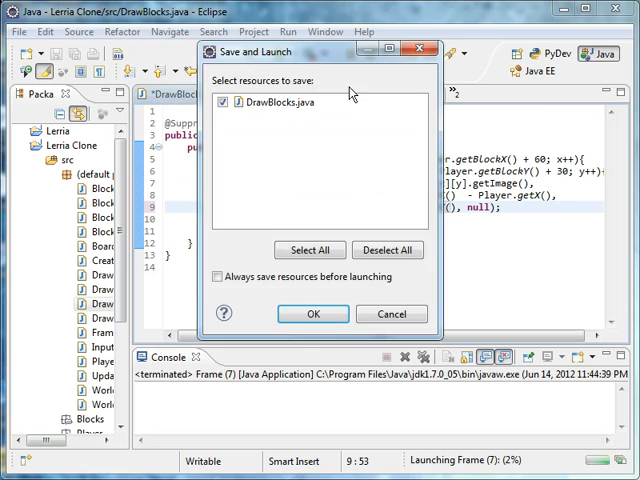
Save DrawBlocks.java and launch, then rework the Player-based y offset in drawImage
click(312, 312)
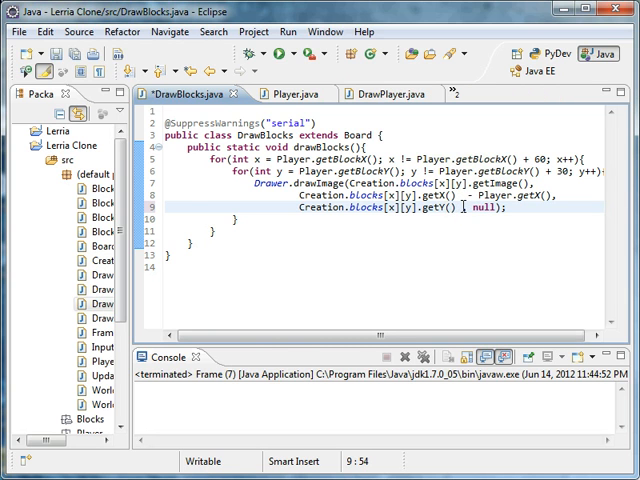
text(,)
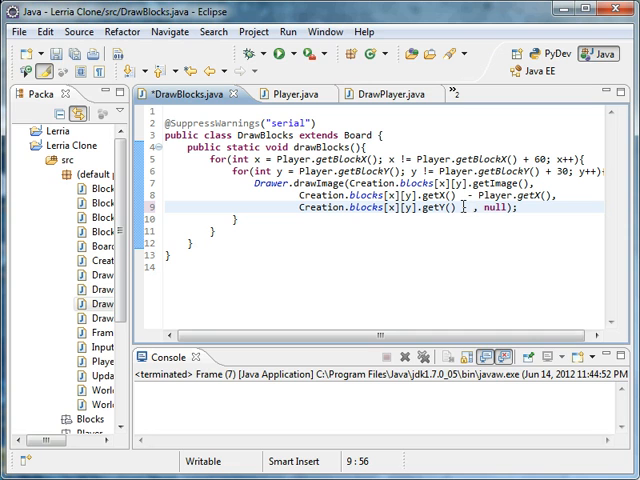
text(Player)
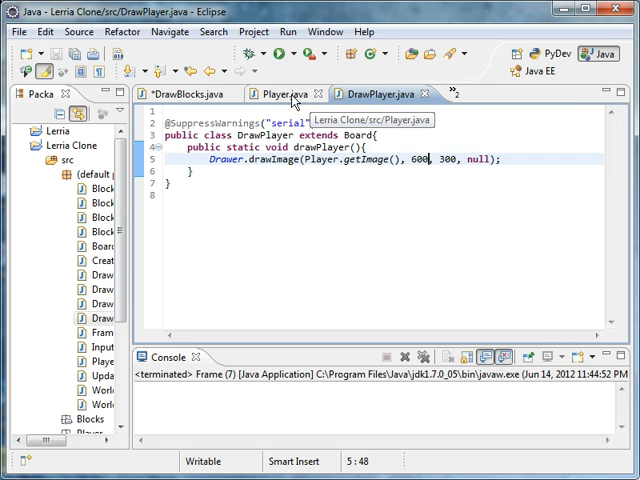
Set the player's starting x to 600 in Player.java, save both files and relaunch the game
click(280, 92)
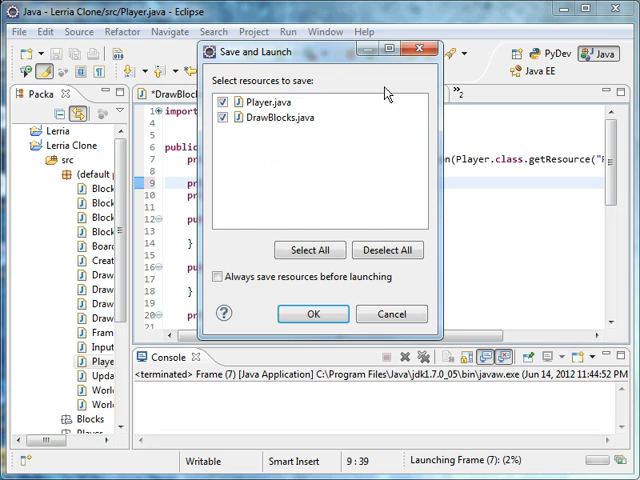
click(312, 312)
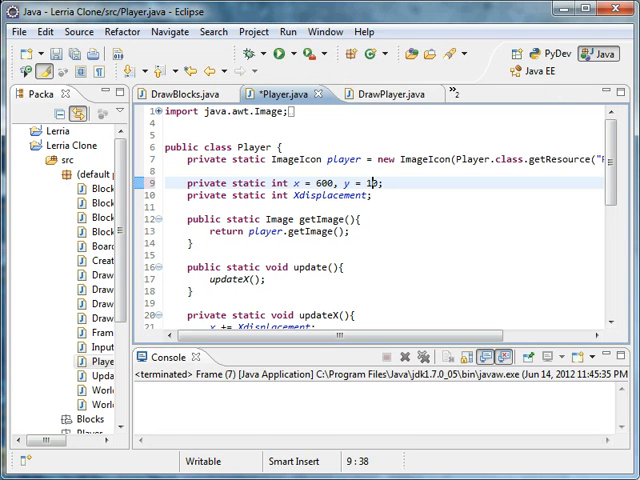
key(BackSpace)
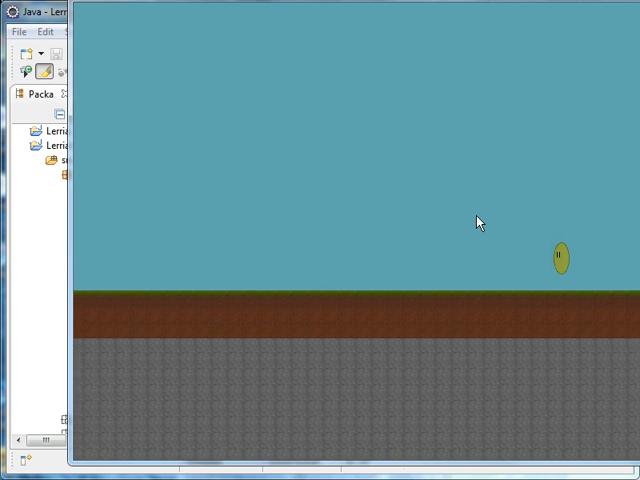
mouse_move(550, 220)
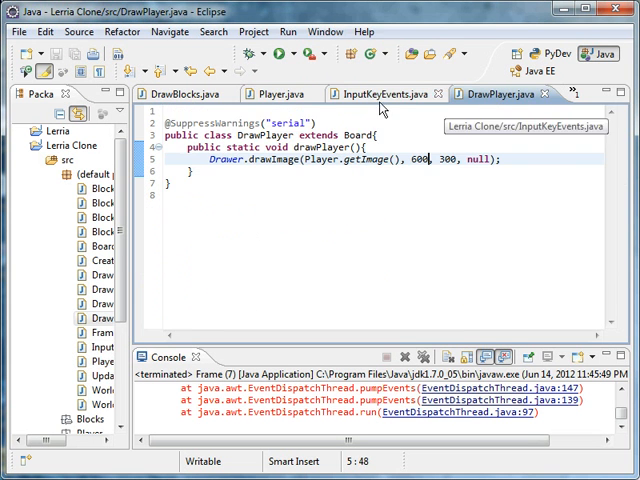
Add if(x < 0){ x = 0; } and if(y < 0){ y = 0; } inside the loop and rerun the game
click(192, 92)
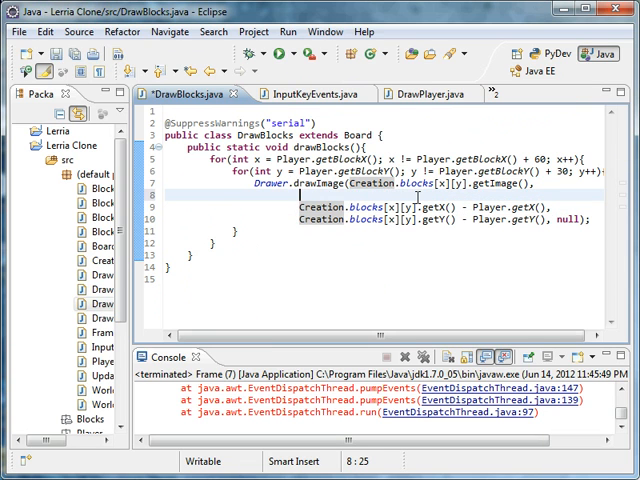
text(if())
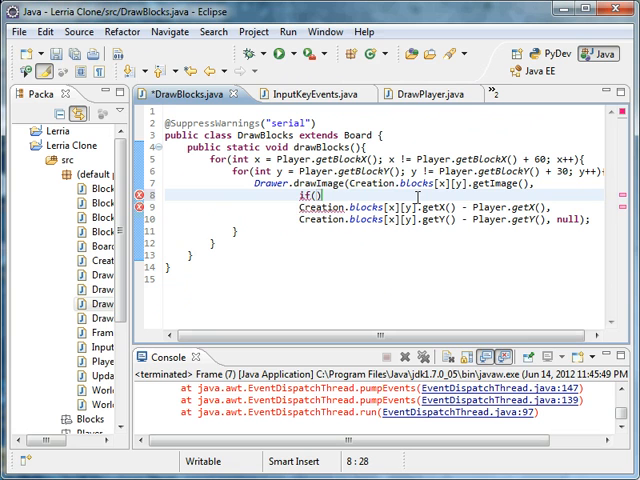
text(x <)
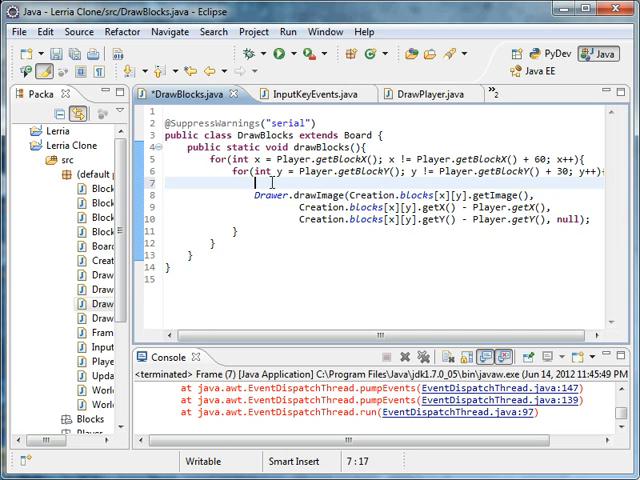
text(if(x < 0){)
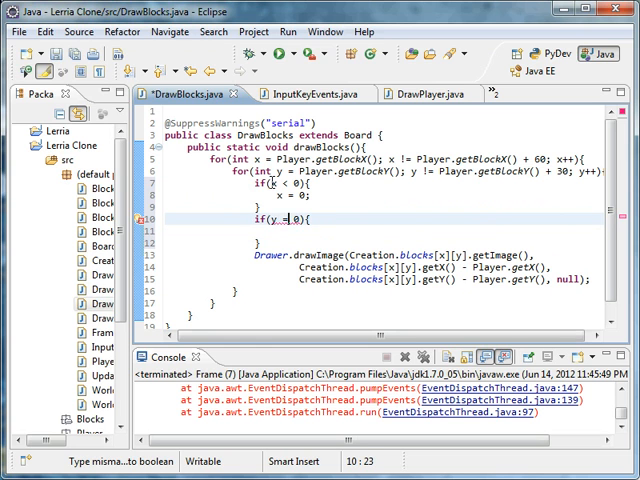
text(y = 0;)
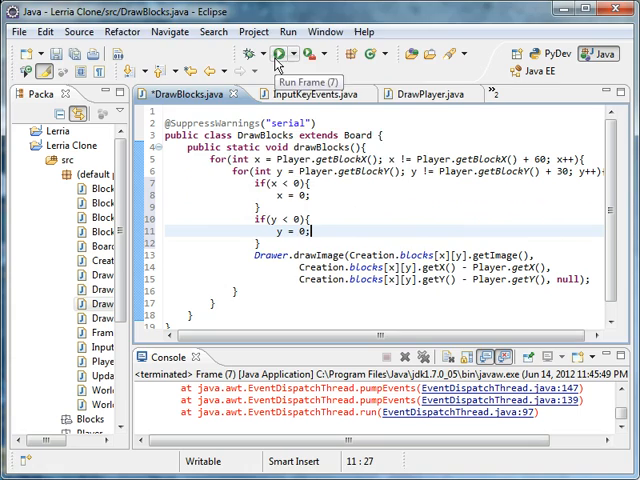
click(276, 54)
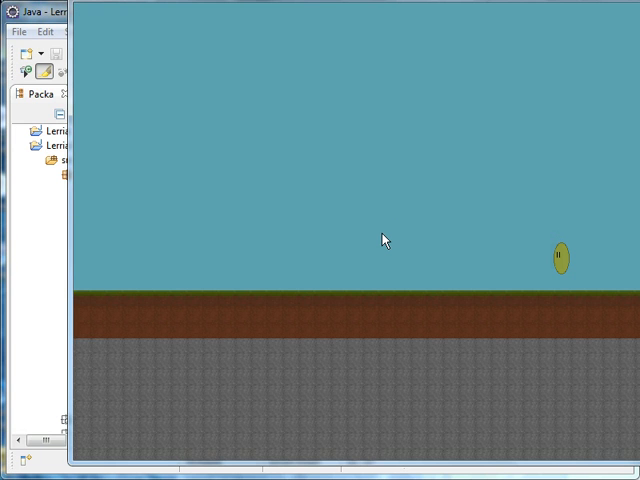